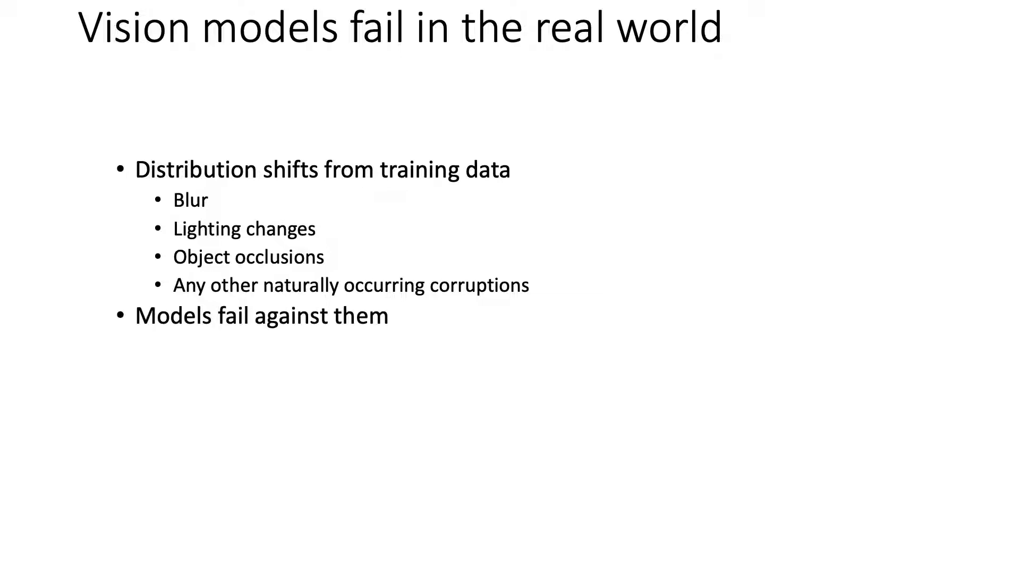
key(Right)
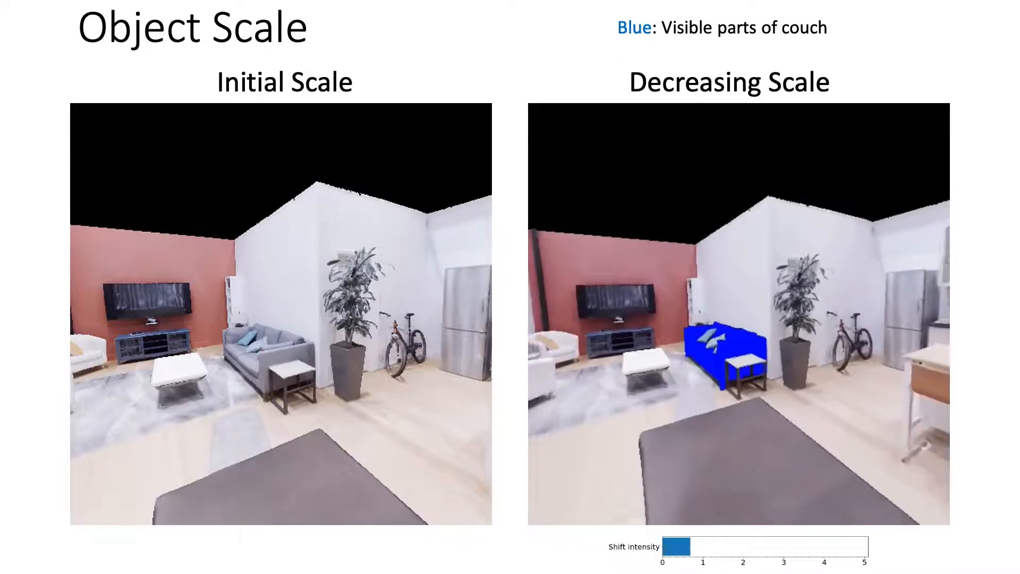